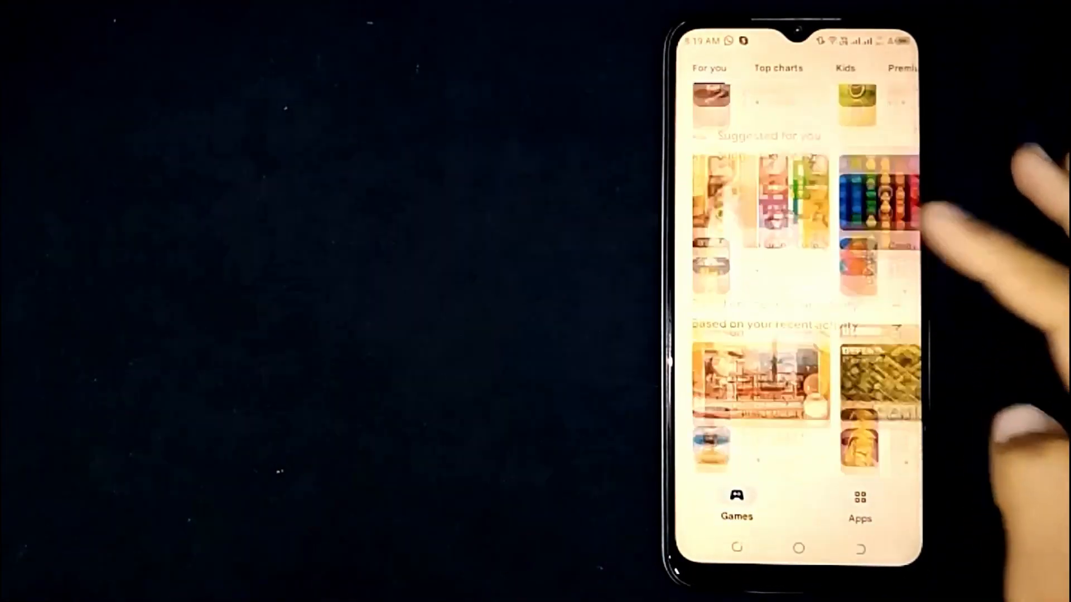
Scroll the racing game's details page down to the Similar games row.
scroll(up, 3)
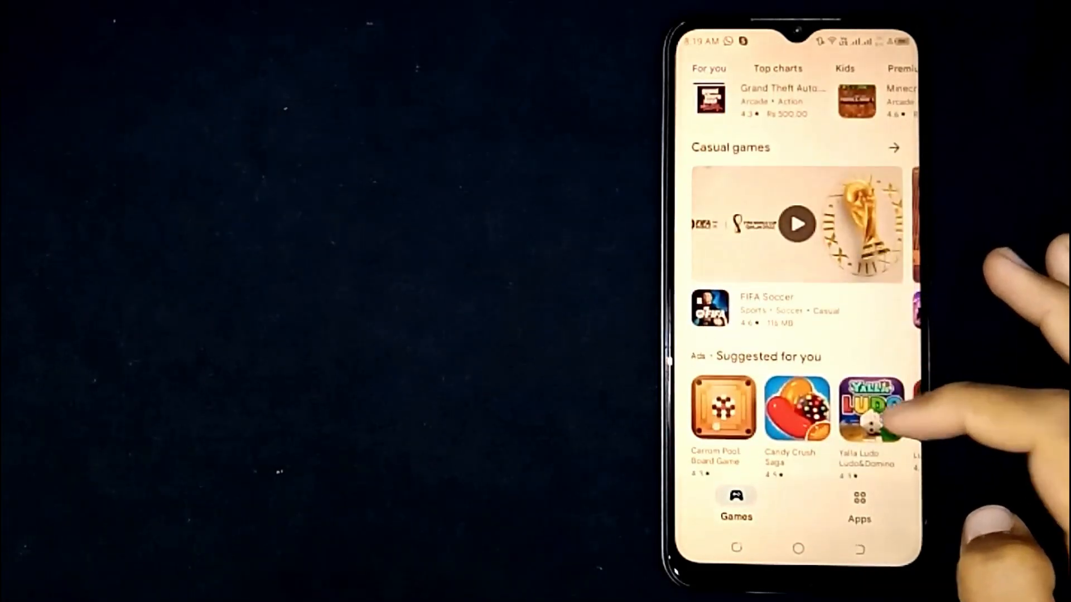
scroll(up, 3)
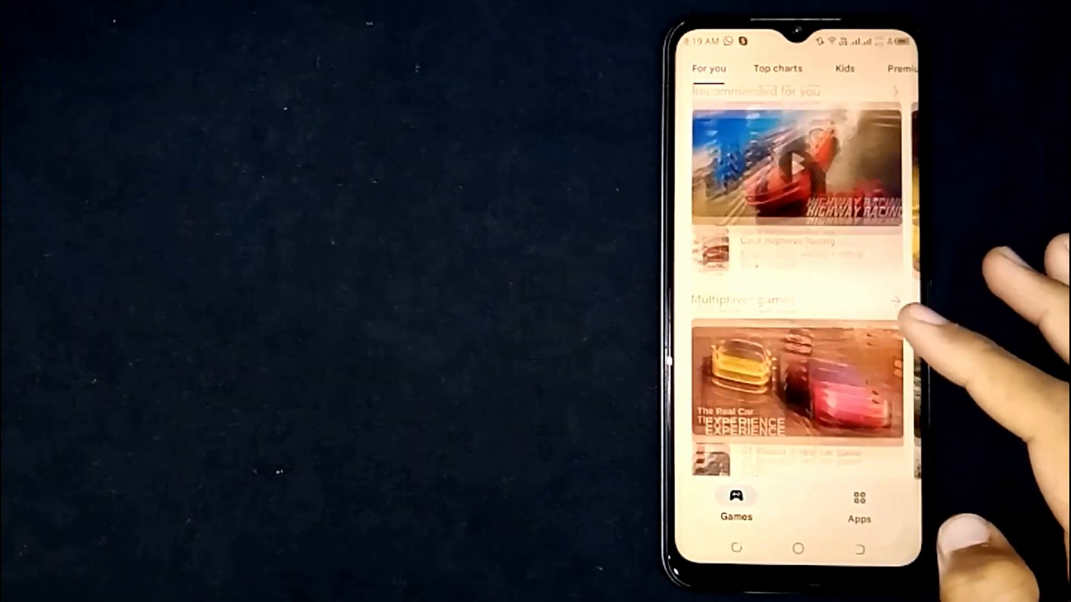
scroll(up, 3)
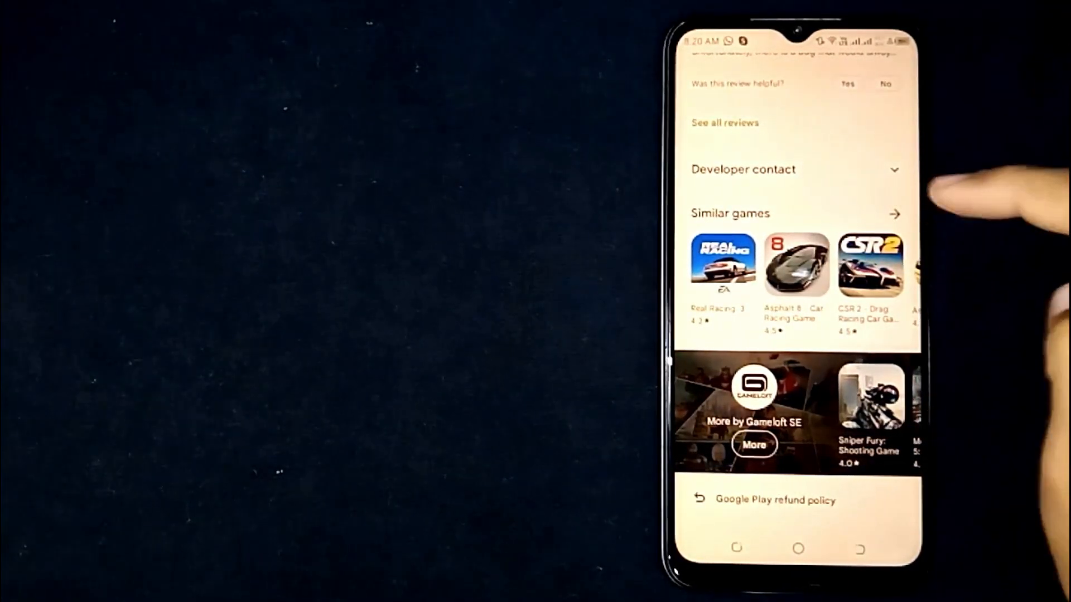
Expand Similar games and browse past Real Racing 3 and Asphalt 8 to CSR 2 Drag Racing.
click(894, 213)
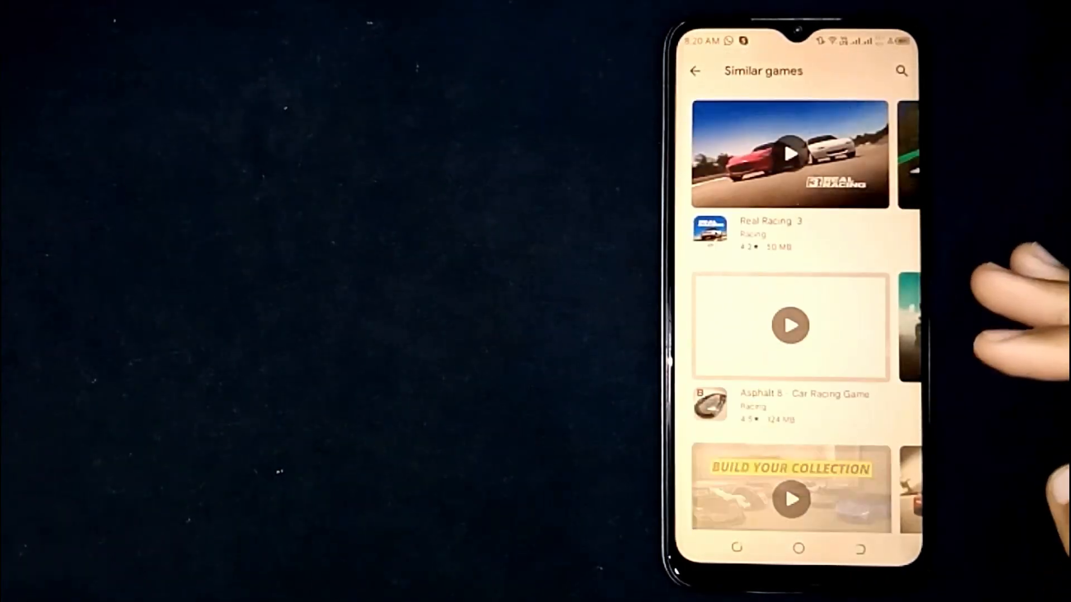
scroll(up, 3)
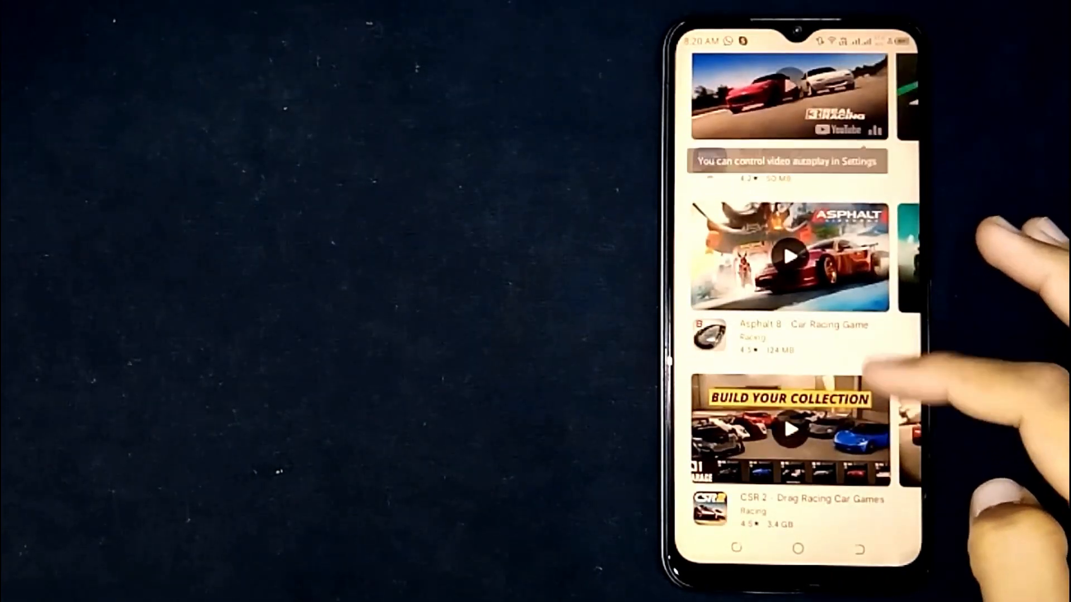
scroll(down, 3)
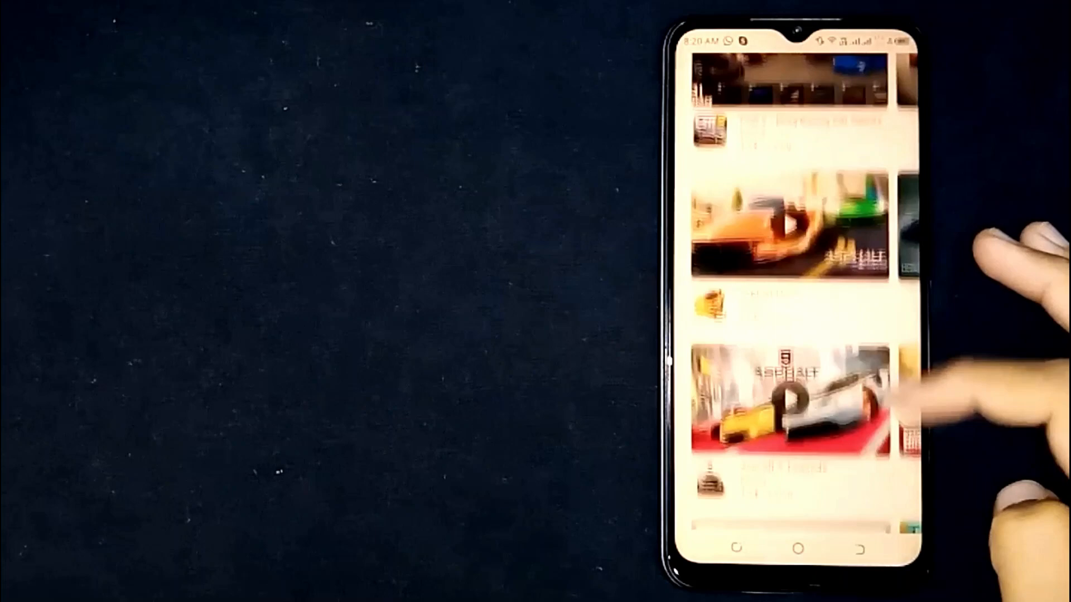